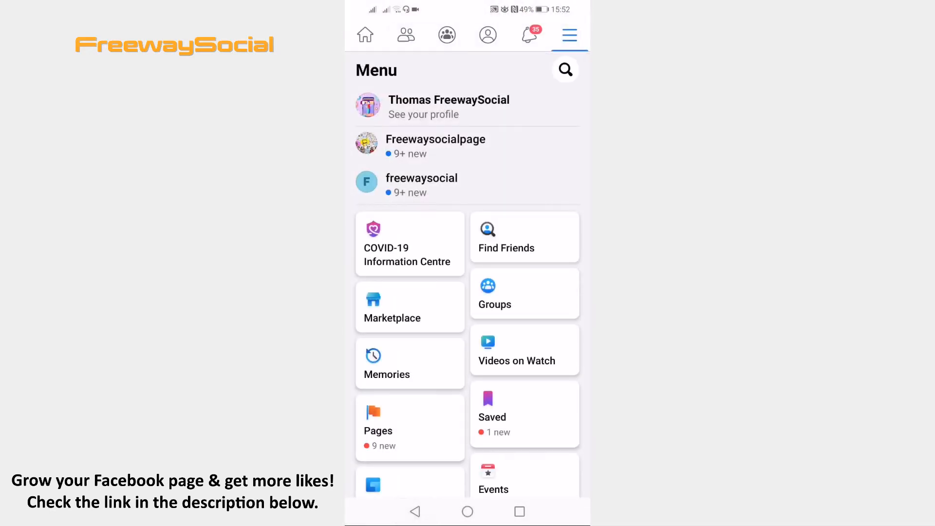
Reach Settings through the main menu's expanded Settings & Privacy section
click(365, 35)
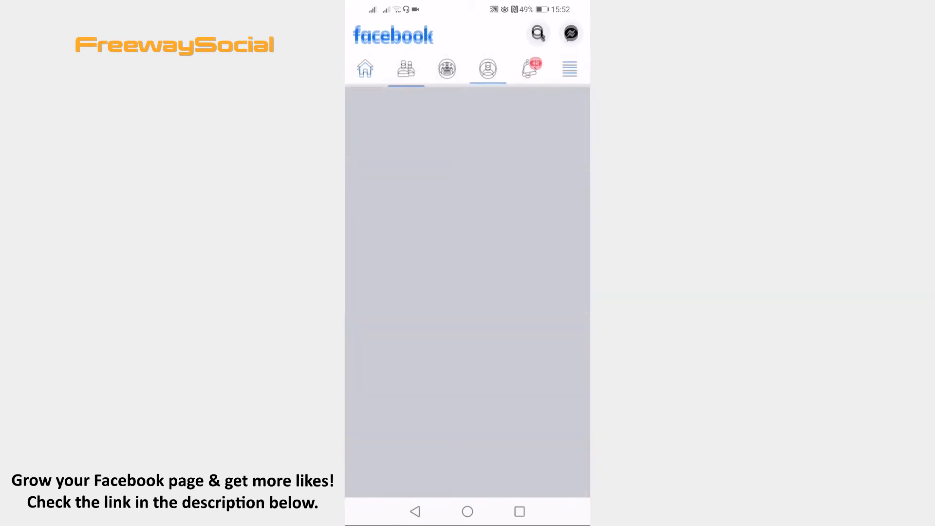
click(569, 68)
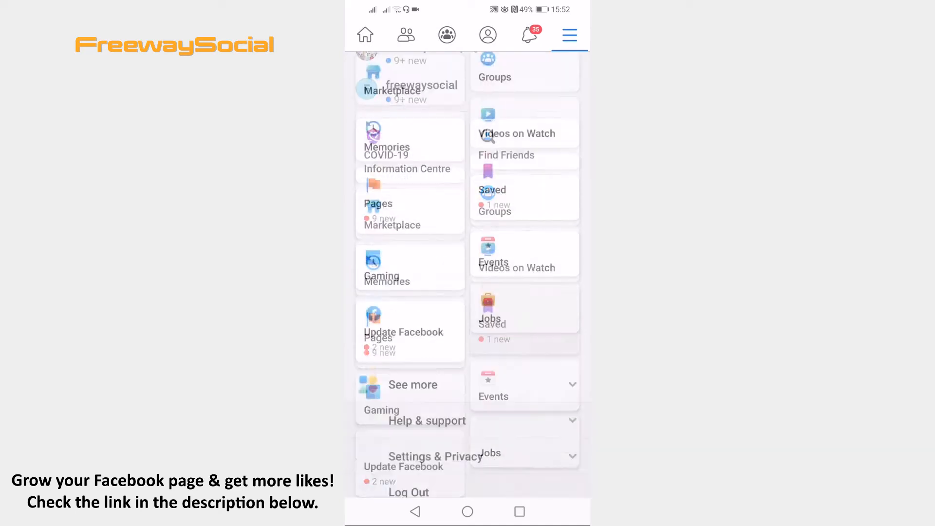
click(435, 455)
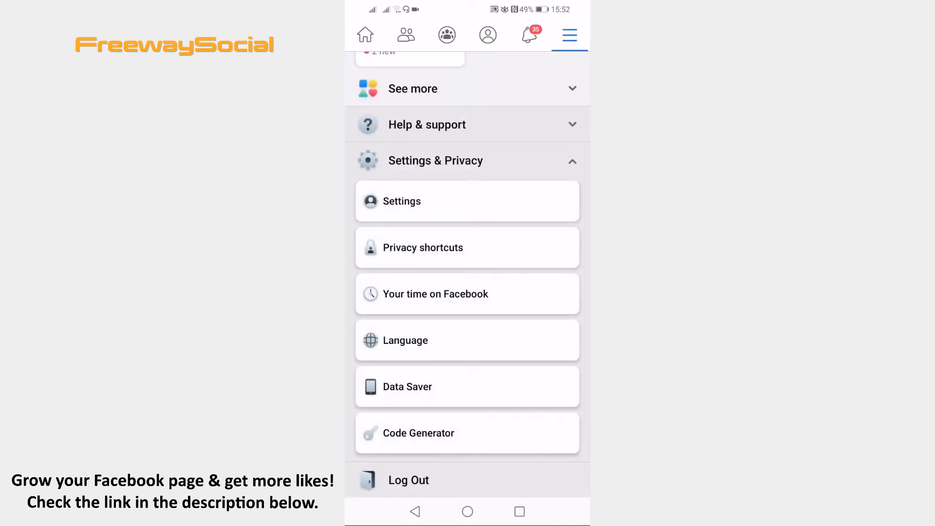
click(401, 201)
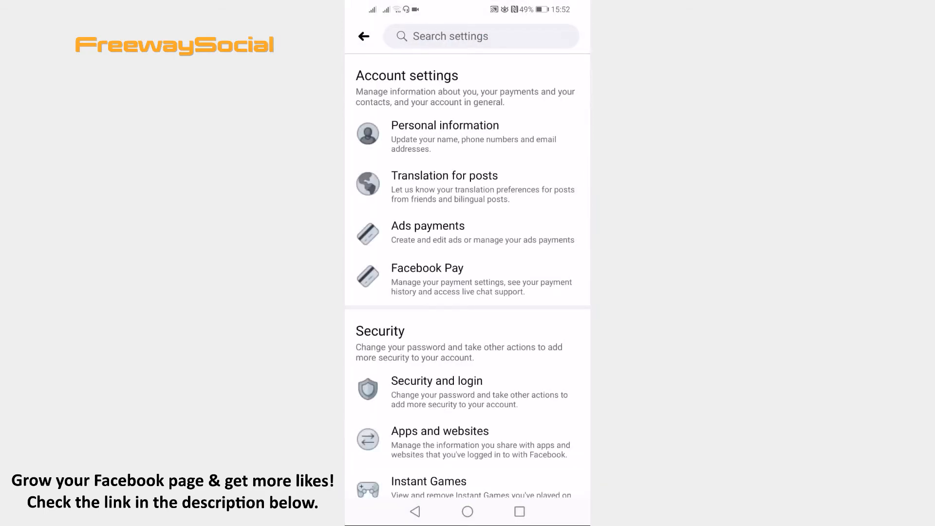
Go into Privacy settings from the Privacy section of the settings list
scroll(down, 3)
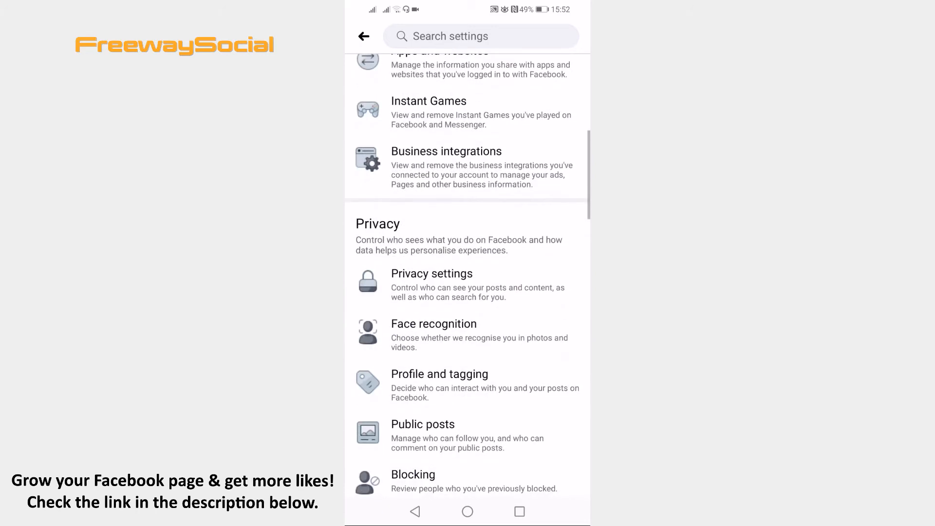
click(466, 282)
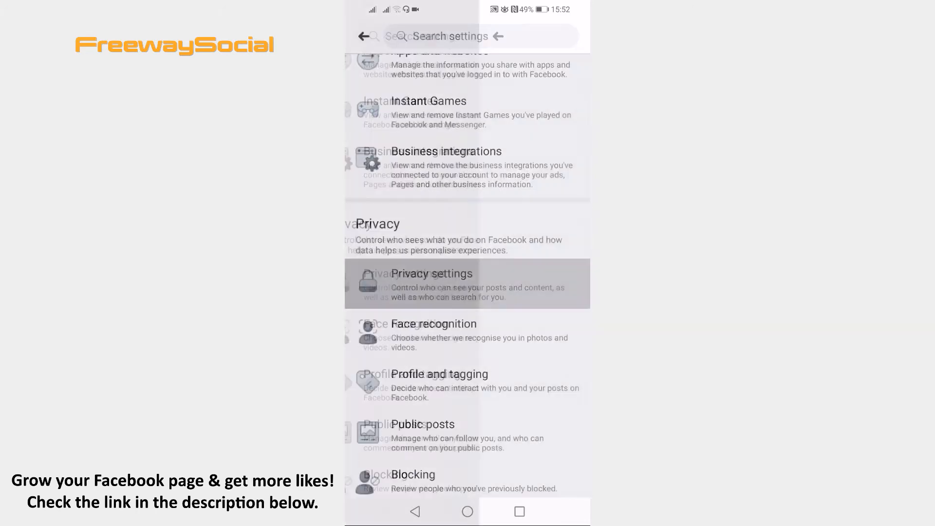
click(432, 283)
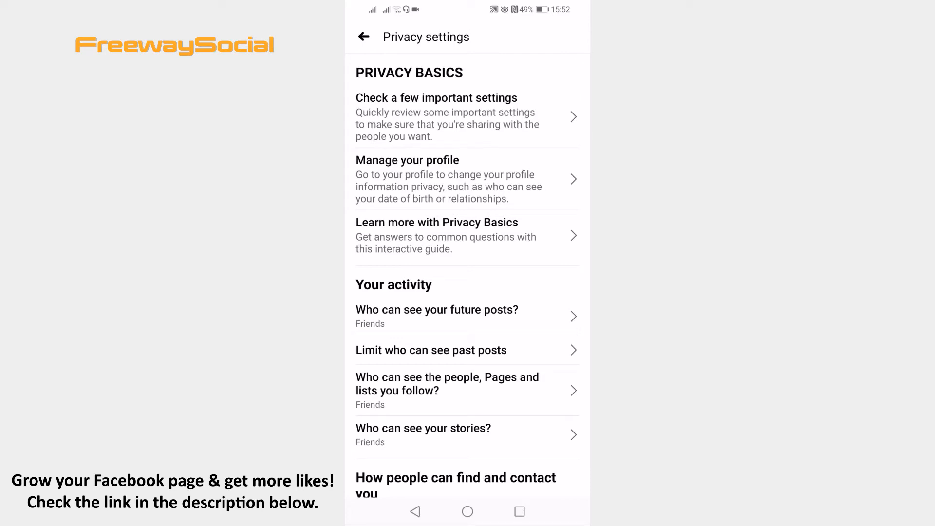
click(436, 316)
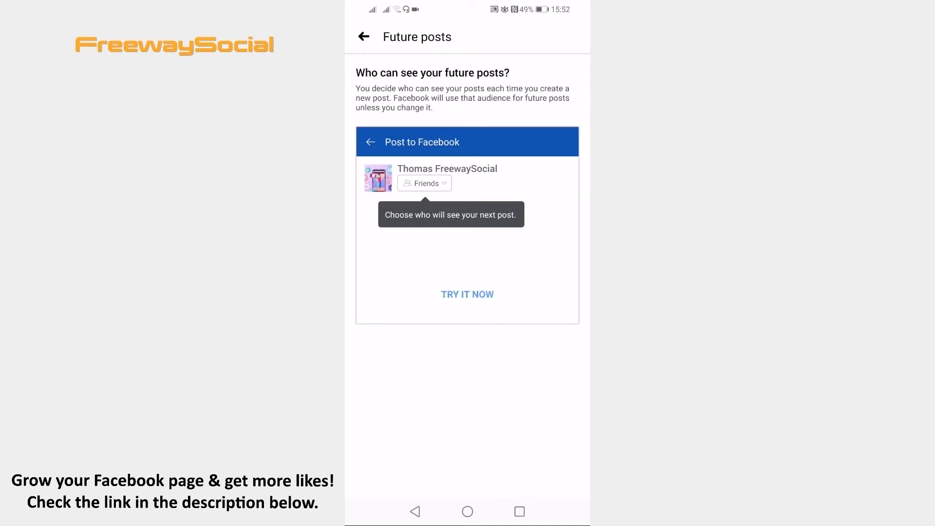
click(468, 294)
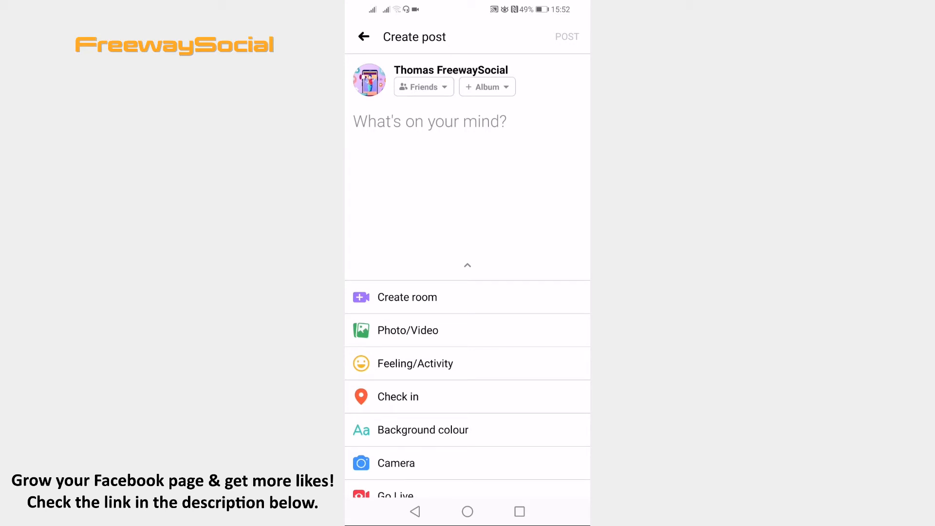
click(423, 87)
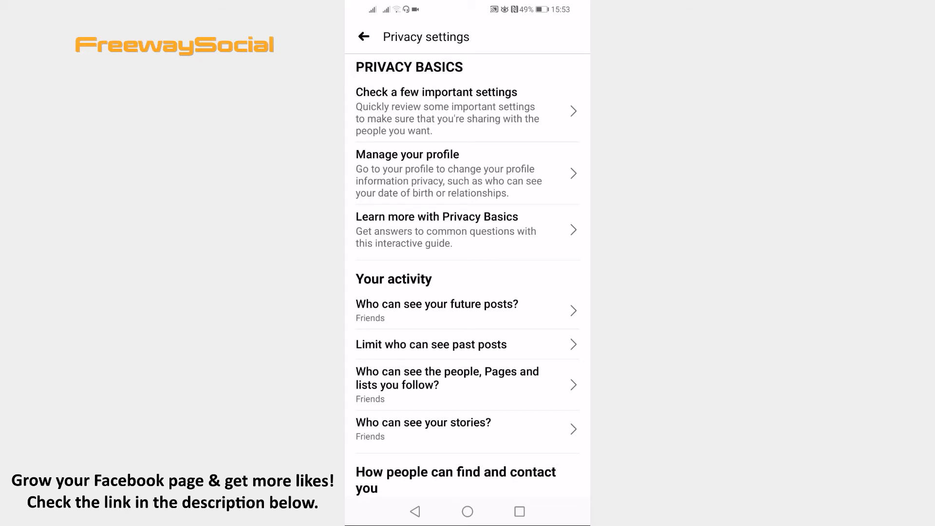
Limit all past timeline posts to Friends, confirm it, and return to Privacy settings
click(431, 345)
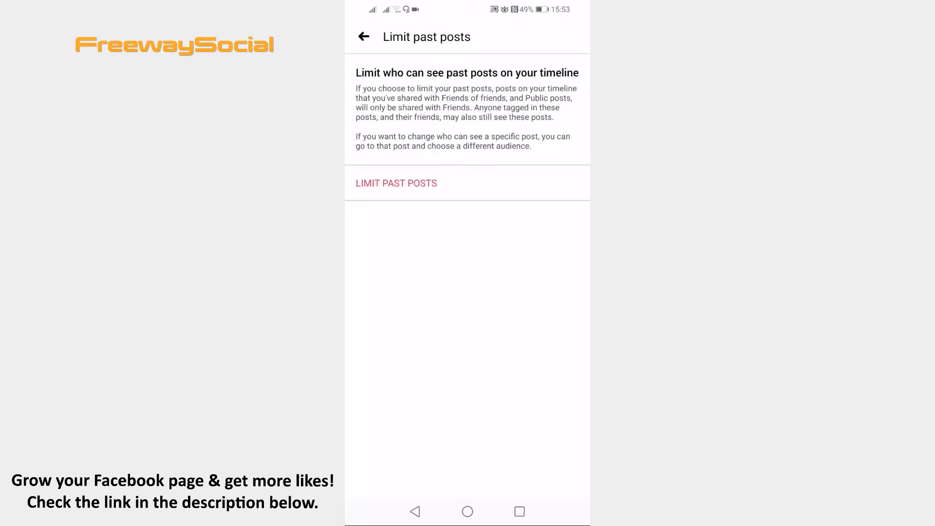
click(395, 183)
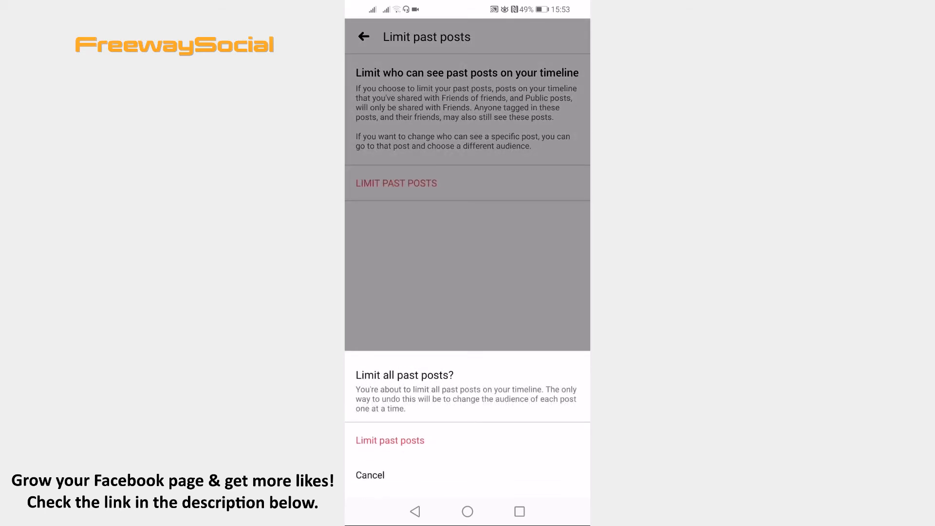
click(389, 441)
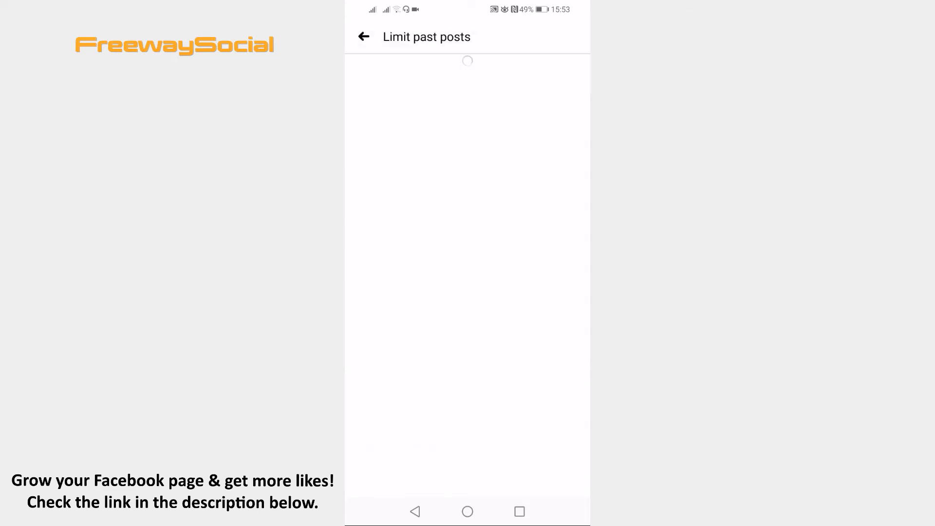
click(363, 37)
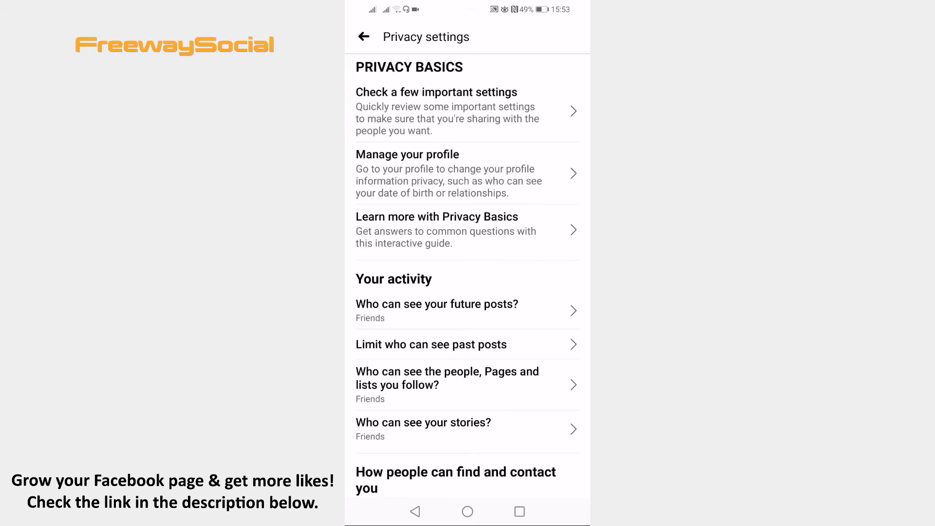
Check 'Who can see your stories?' already shows Friends and back out to Settings
scroll(down, 3)
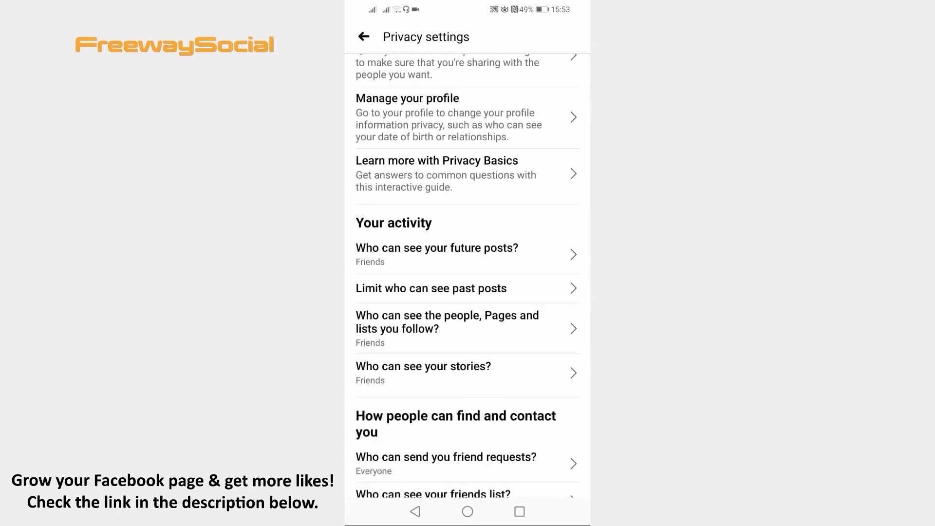
click(423, 373)
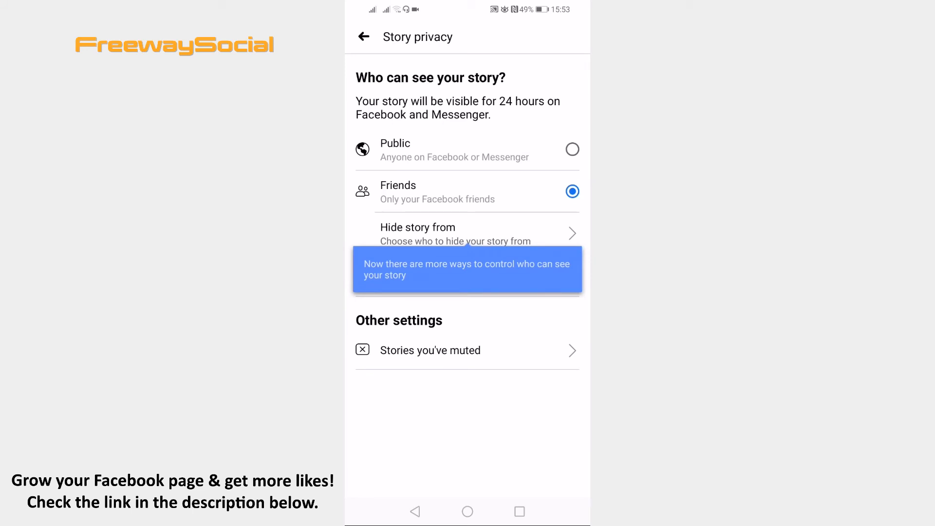
click(362, 37)
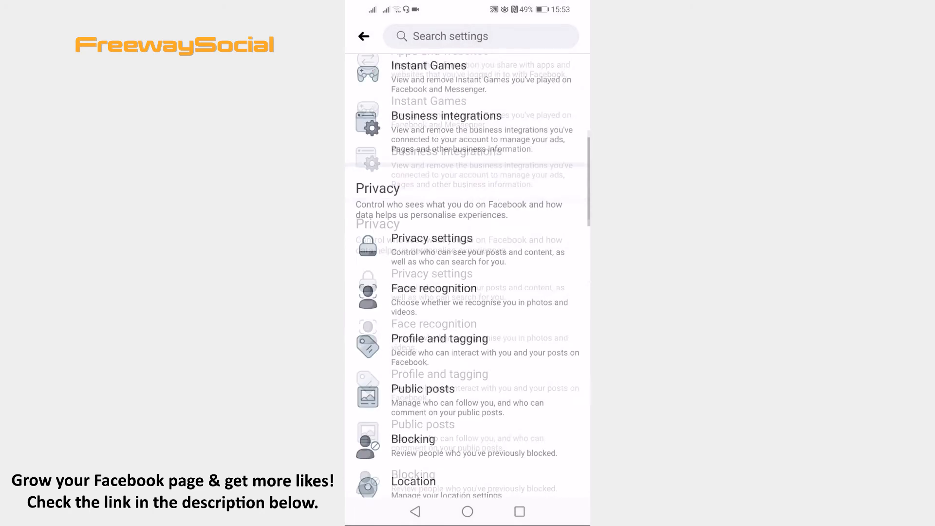
In Public posts, set Who Can Follow Me to Friends and continue to comments and profile info
click(422, 388)
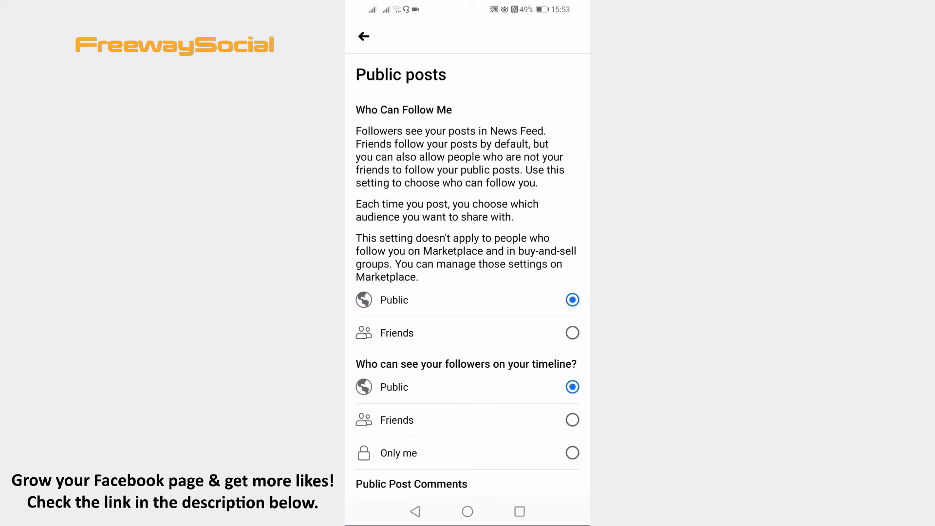
click(573, 333)
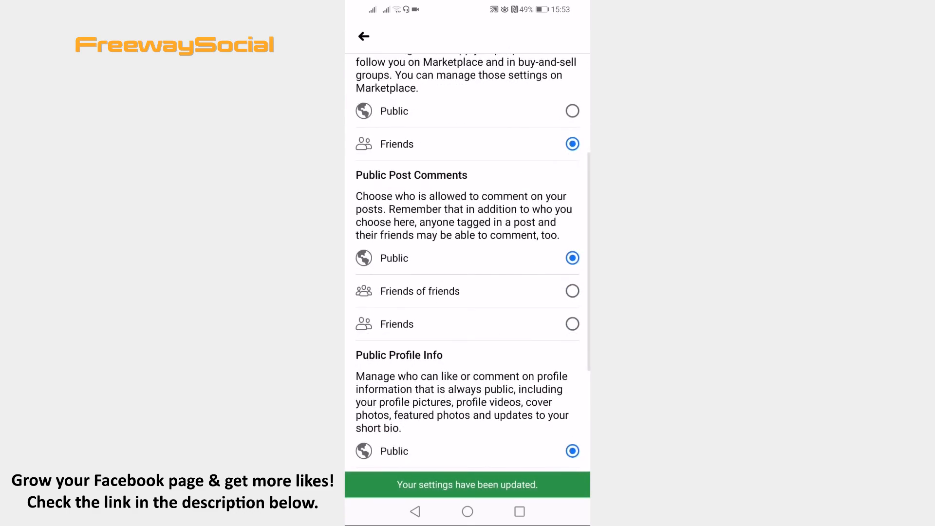
scroll(down, 3)
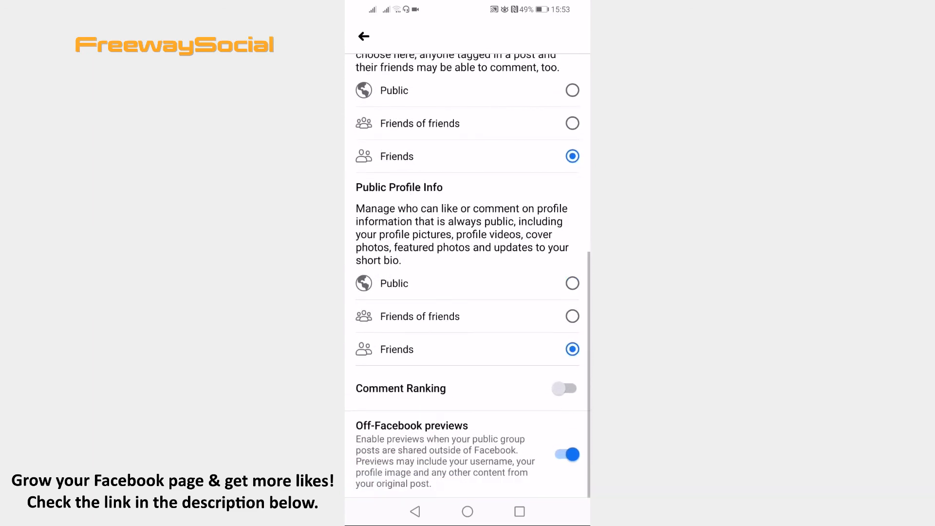